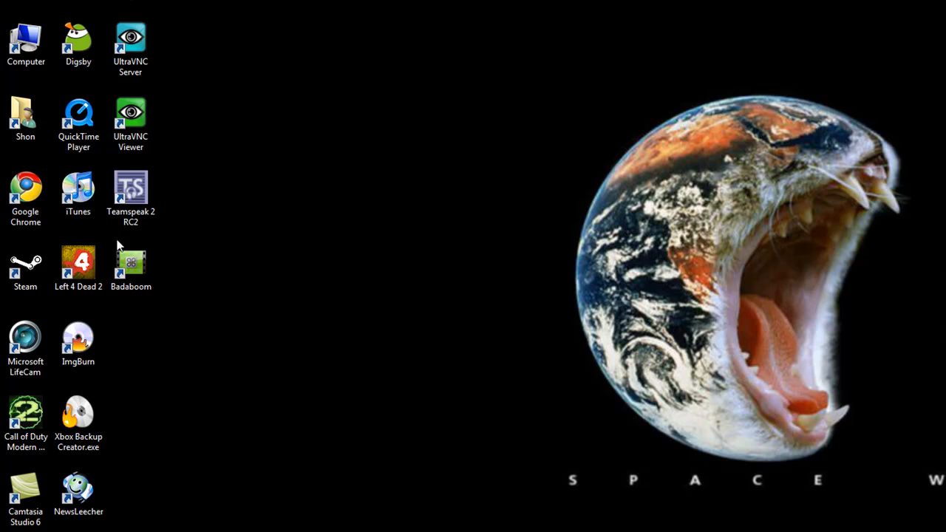
pyautogui.moveTo(231, 264)
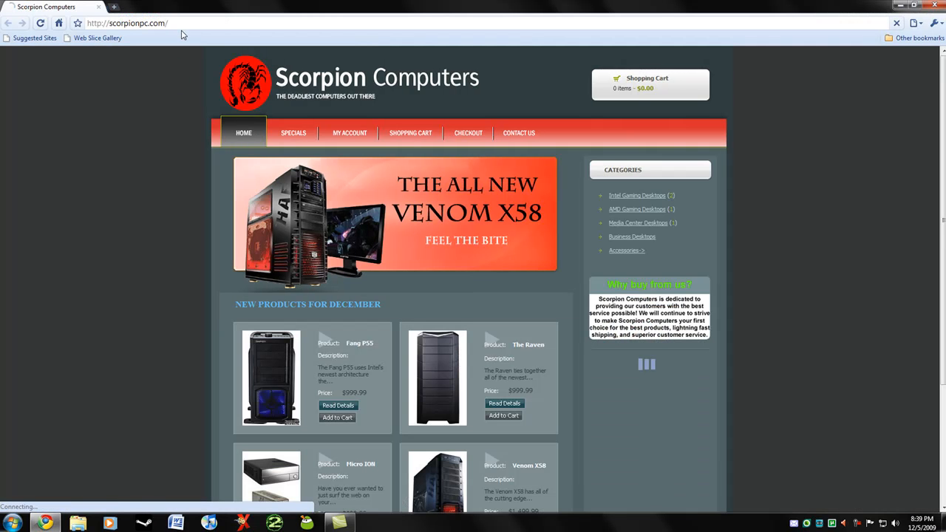
# Load nvidia.com from the address bar, landing on the country chooser.
pyautogui.write('nvidia')
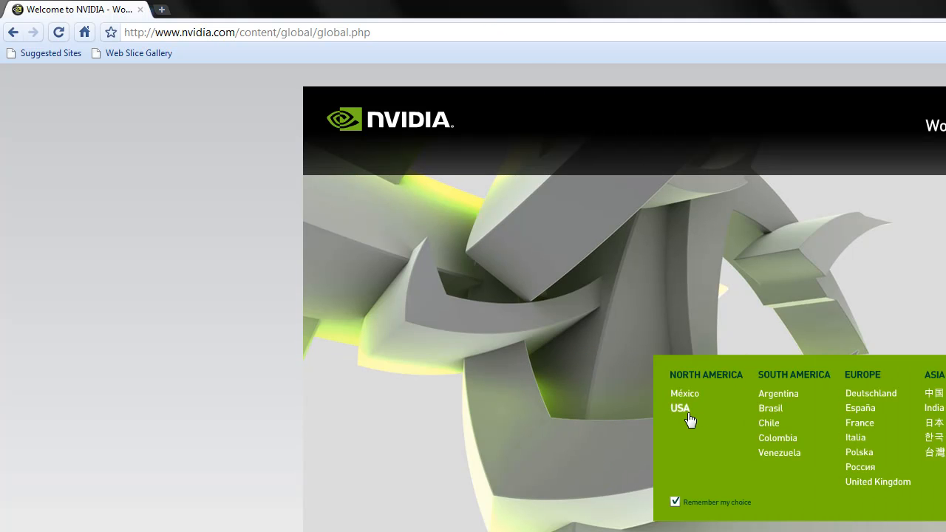
# Enter the USA site, reach the Badaboom Media Converter store page, then close Chrome.
pyautogui.click(680, 408)
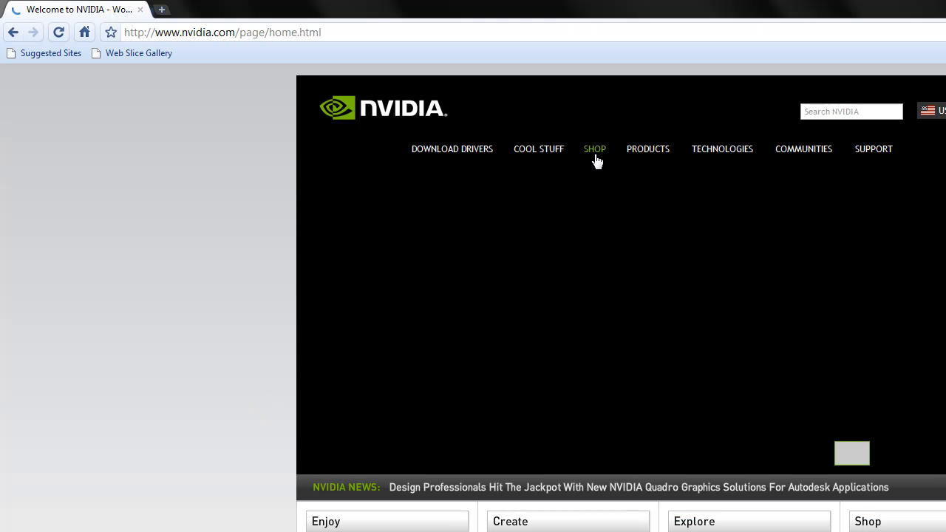
pyautogui.click(594, 148)
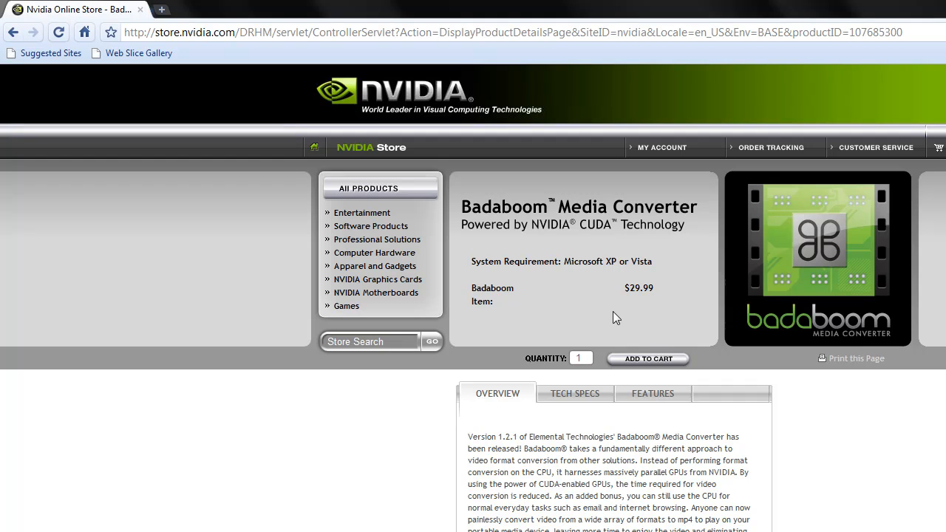
pyautogui.doubleClick(638, 287)
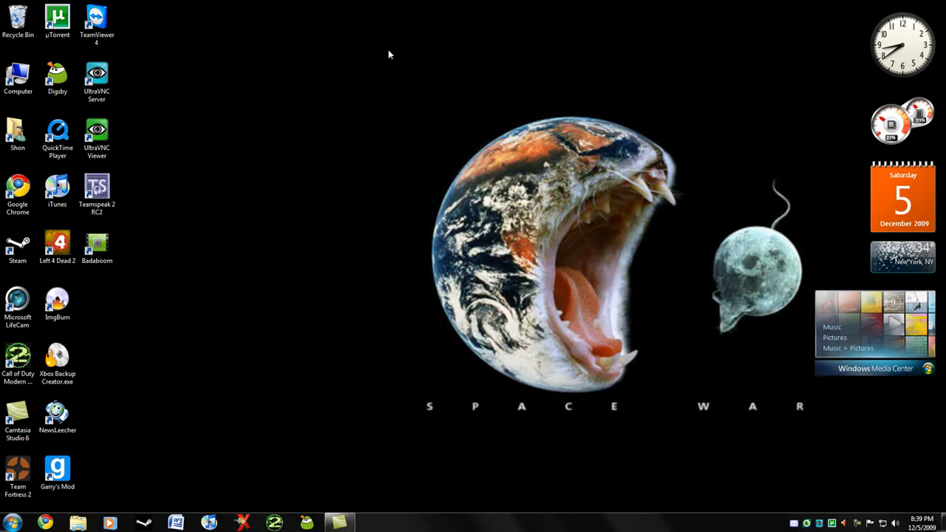
# Launch Badaboom Media Converter from its desktop icon.
pyautogui.click(97, 248)
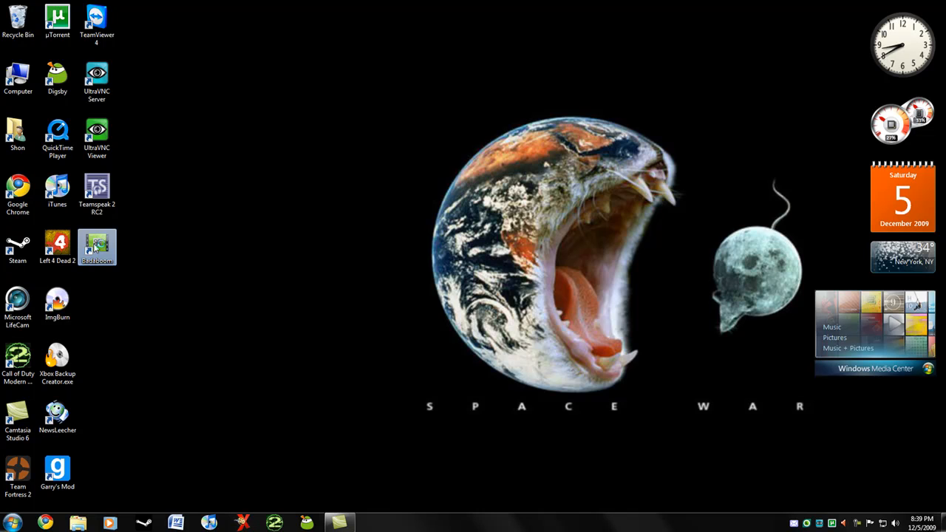
pyautogui.doubleClick(98, 248)
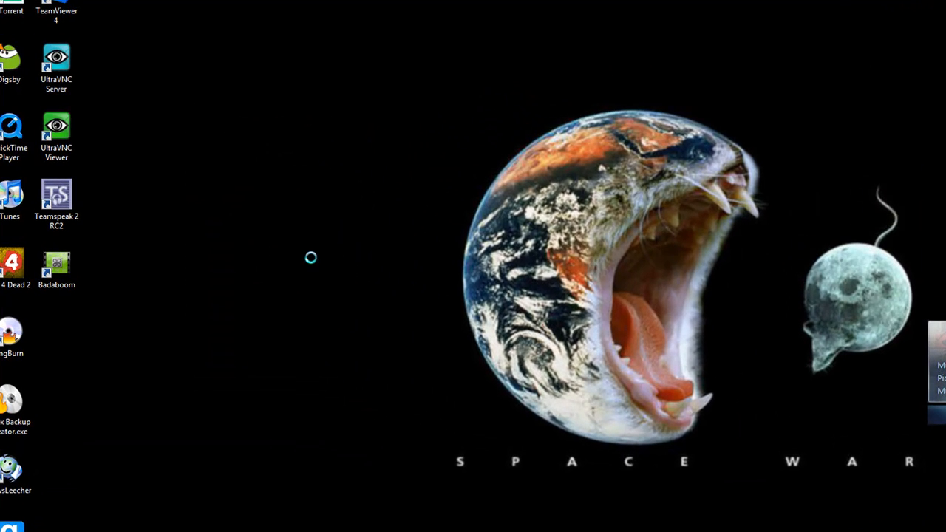
pyautogui.doubleClick(56, 266)
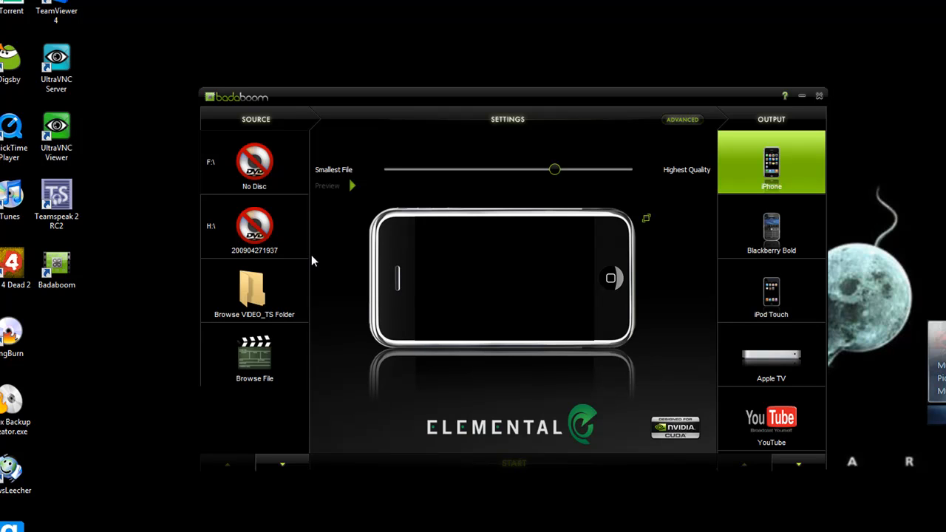
pyautogui.moveTo(680, 302)
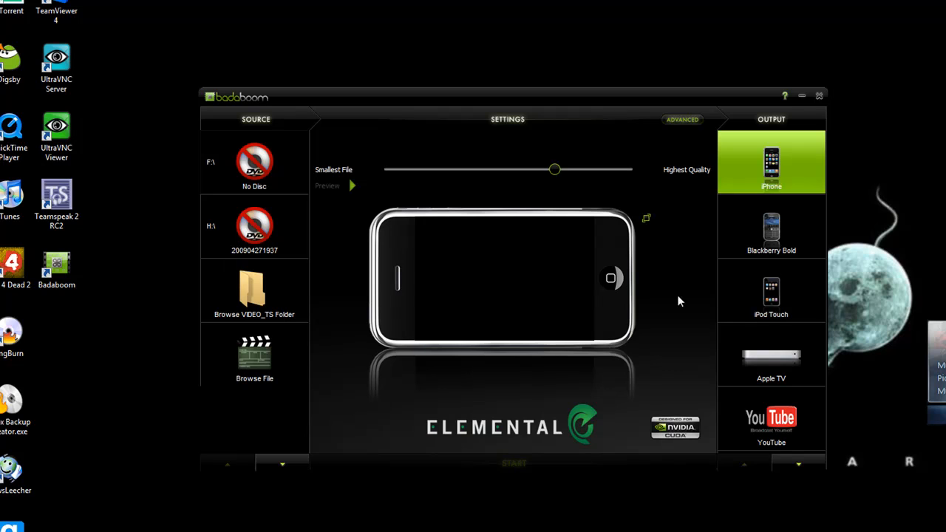
pyautogui.moveTo(755, 185)
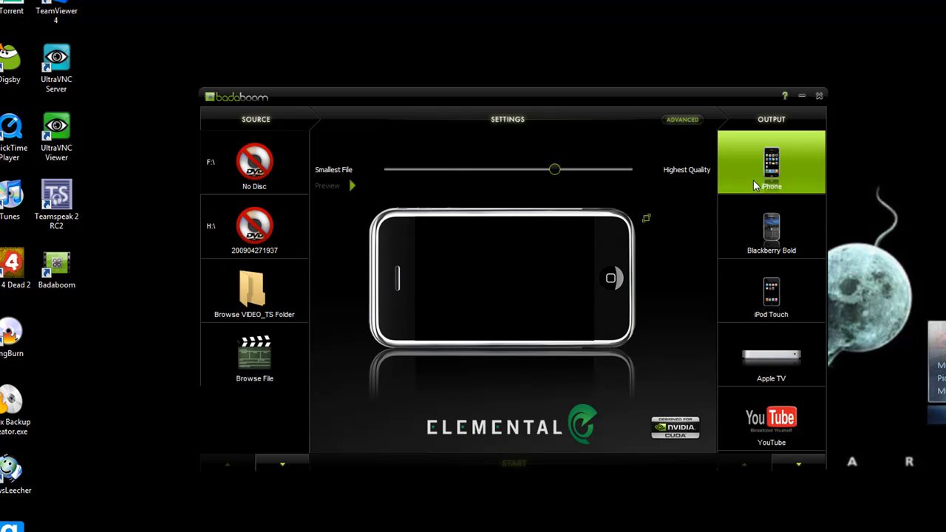
# Try the iPod Touch, Apple TV, Sony PSP, iPod Classic and PlayStation 3 presets, ending on Custom Media Center.
pyautogui.click(771, 290)
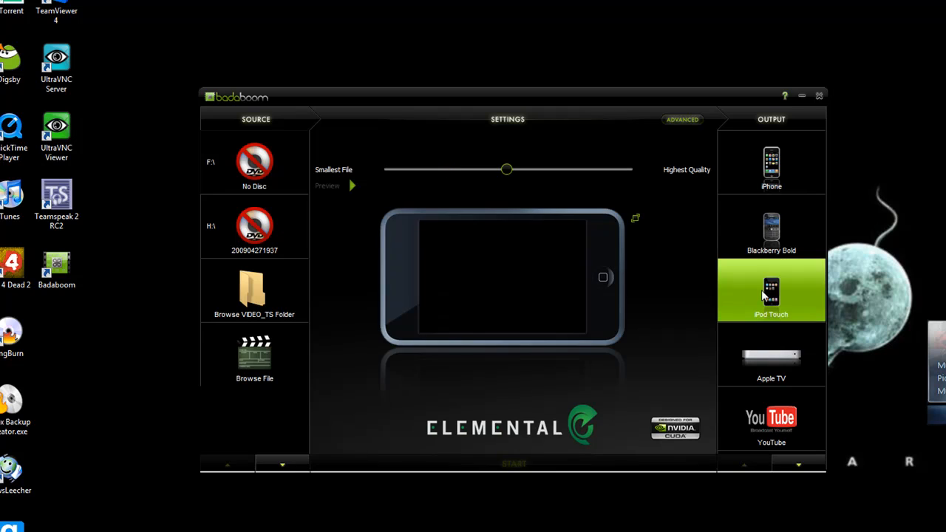
pyautogui.click(771, 354)
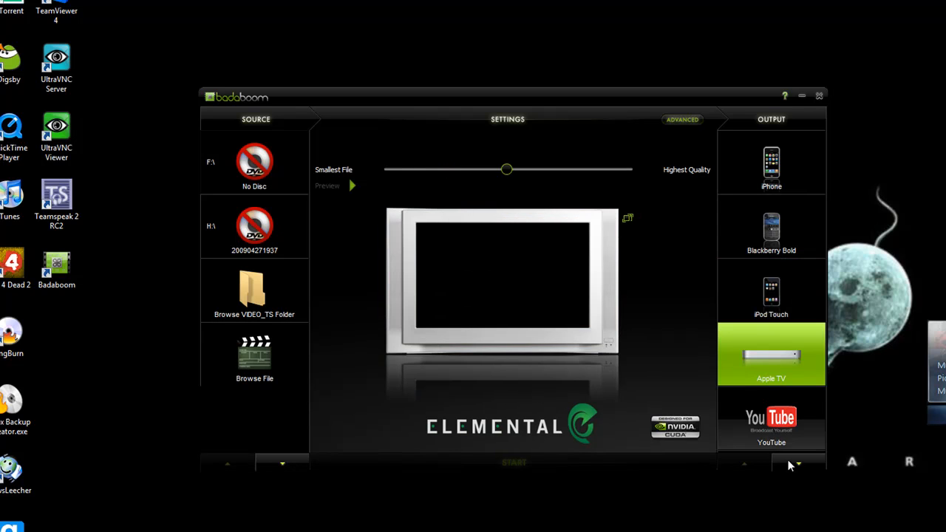
pyautogui.click(798, 464)
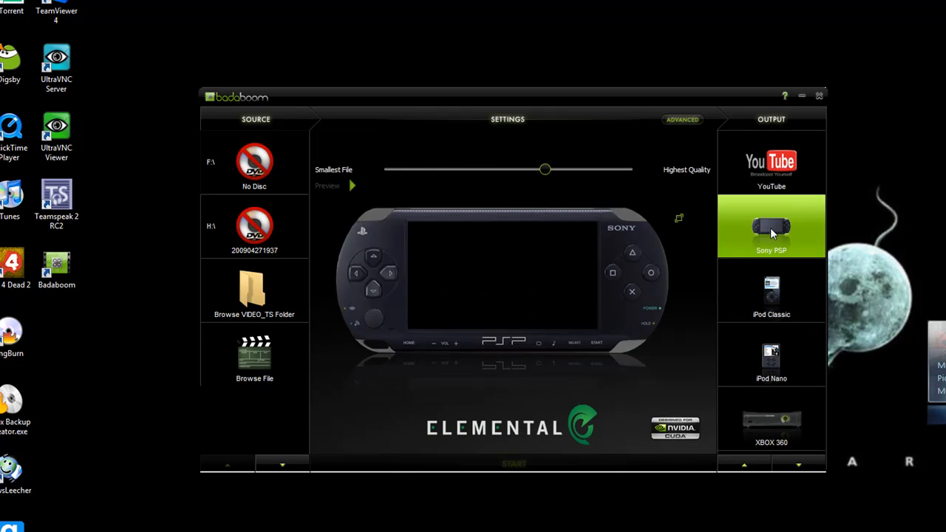
pyautogui.click(771, 290)
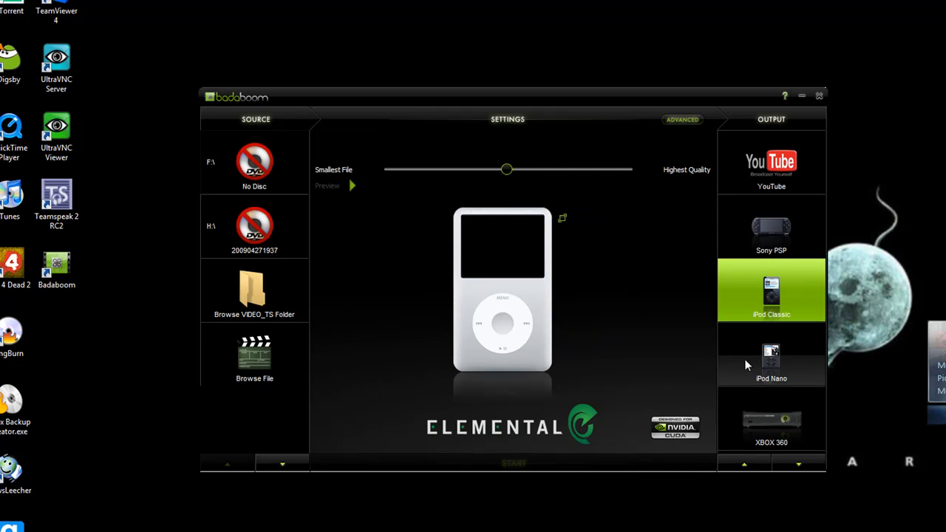
pyautogui.click(798, 464)
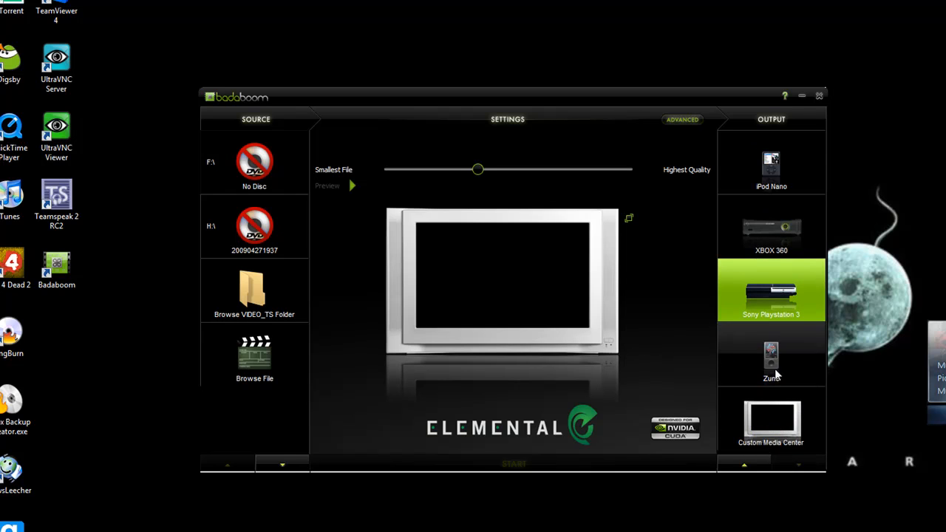
pyautogui.click(771, 420)
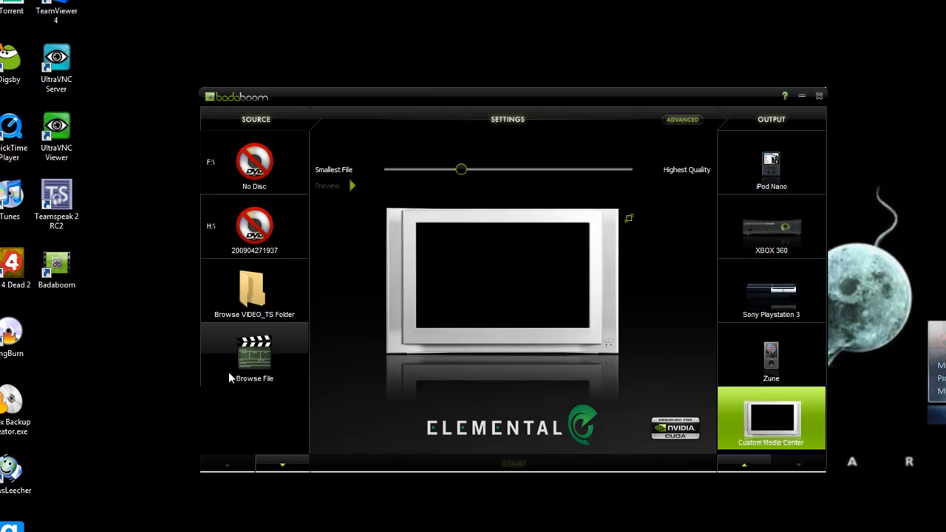
pyautogui.moveTo(143, 343)
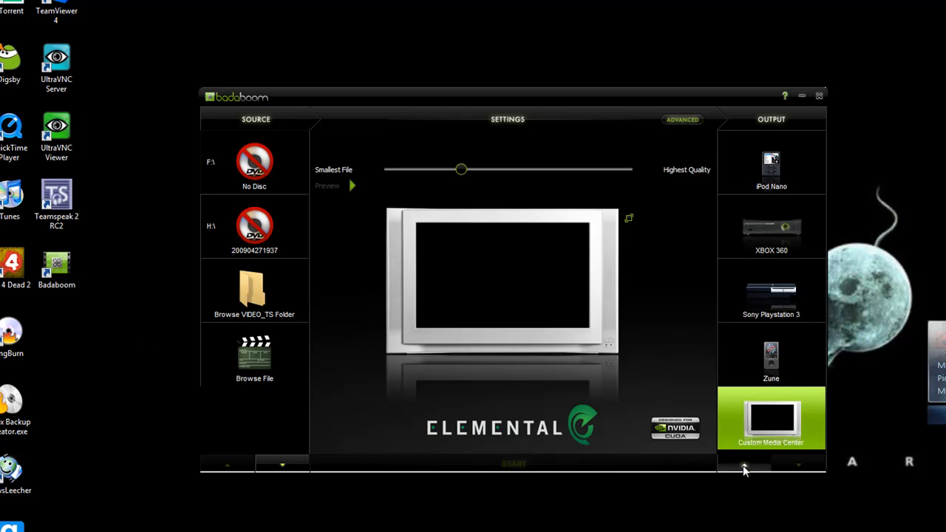
# Load the Half Life Full Life Consequences bloopers video as source with iPhone as output.
pyautogui.click(744, 465)
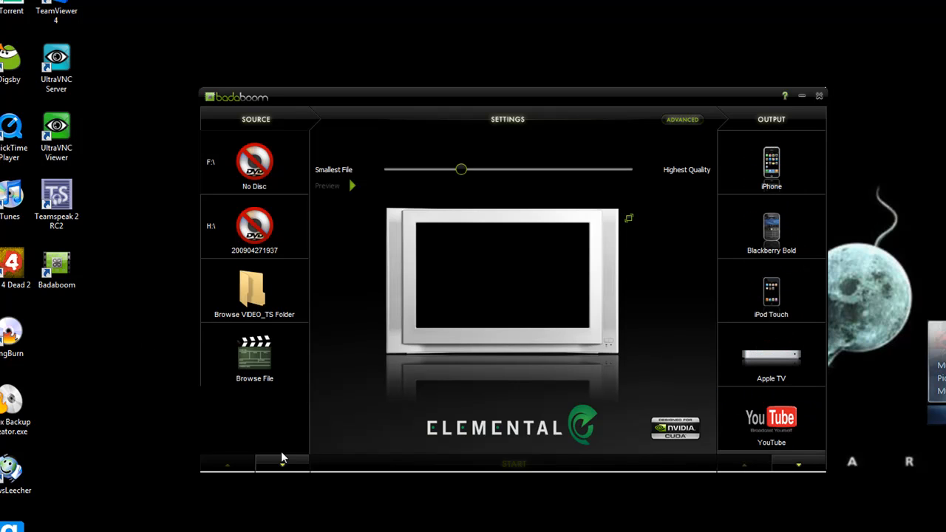
pyautogui.click(254, 359)
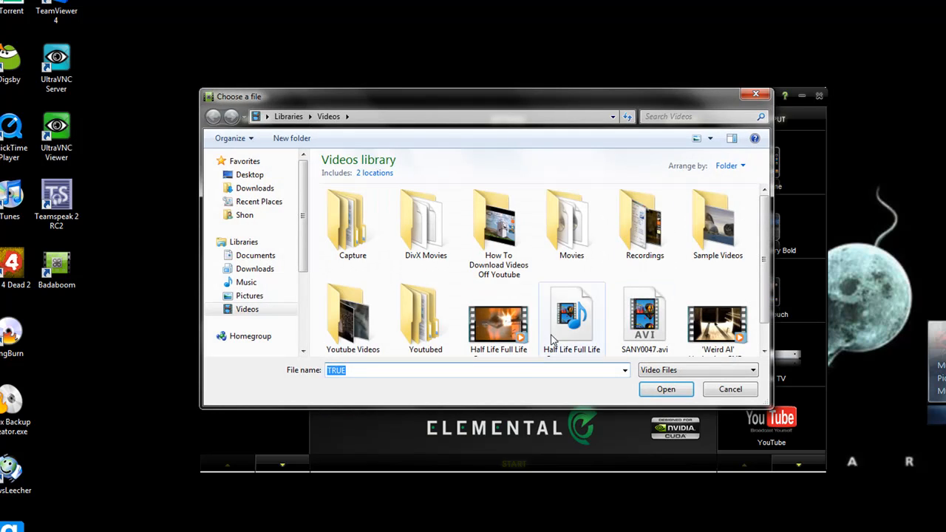
pyautogui.click(665, 390)
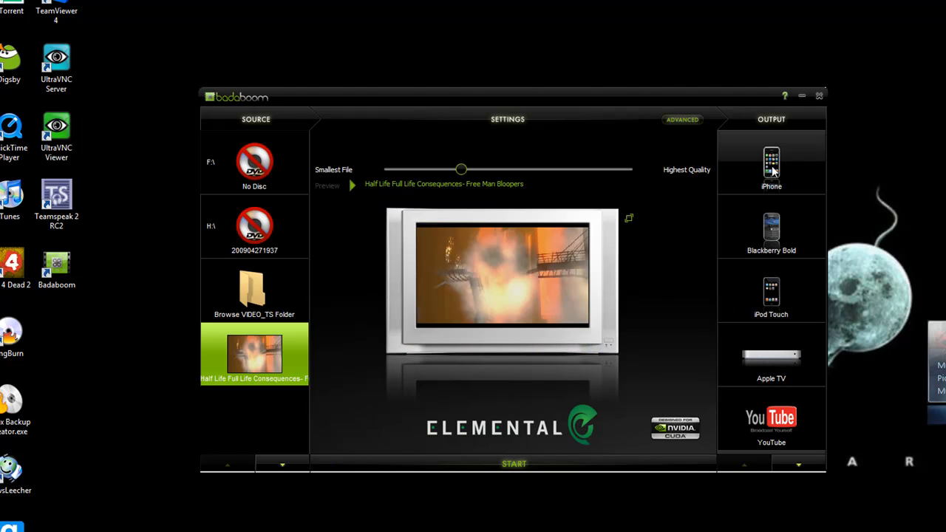
pyautogui.click(772, 163)
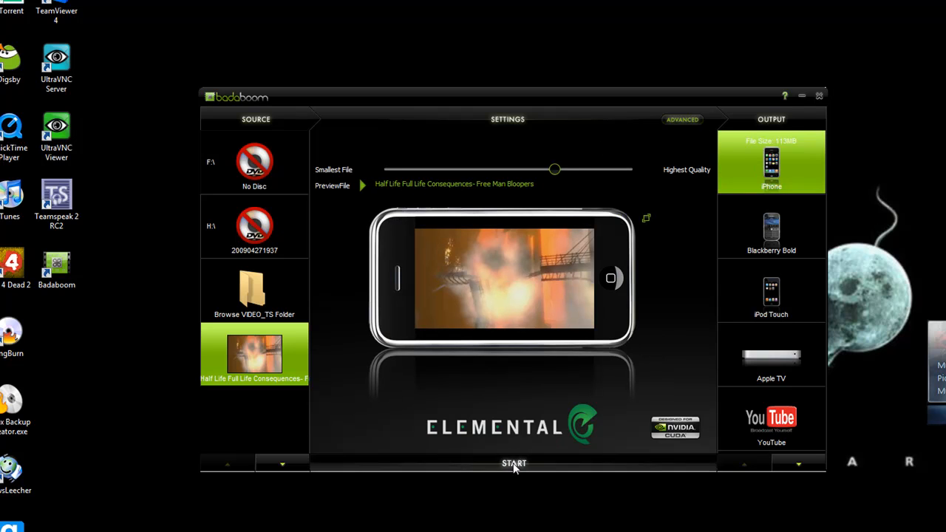
# Start the conversion, confirming the overwrite of the existing iPhone file.
pyautogui.click(514, 463)
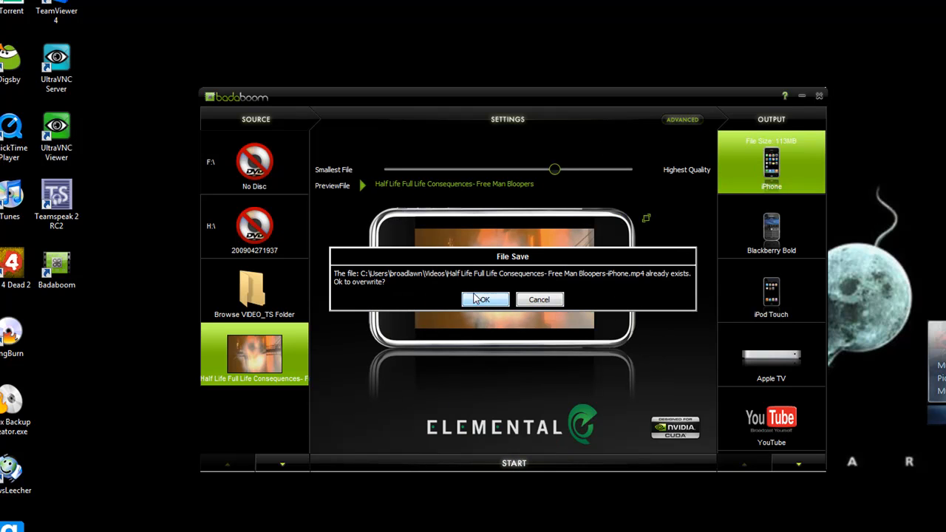
pyautogui.click(482, 299)
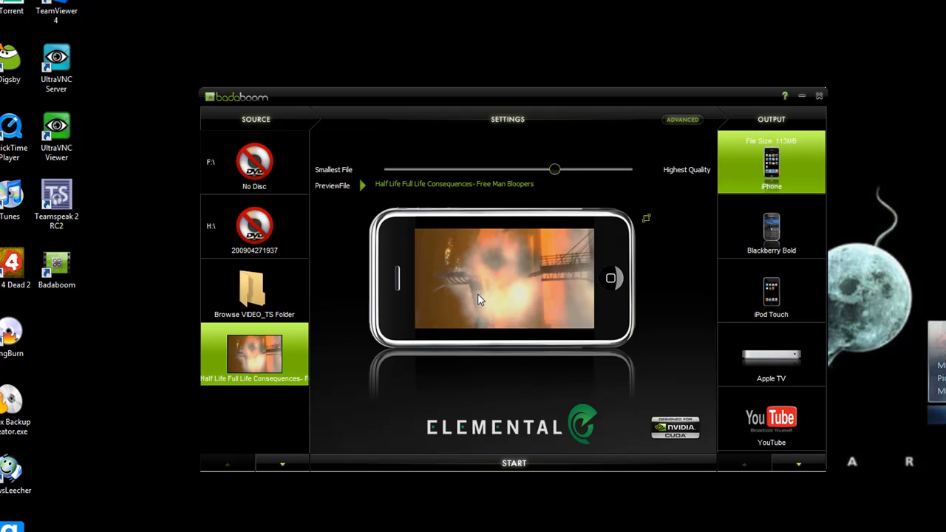
pyautogui.click(515, 464)
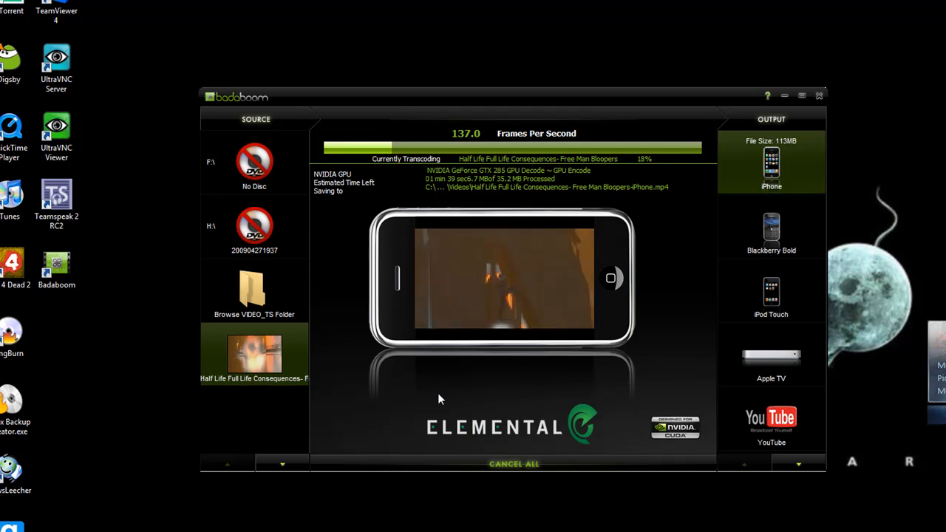
pyautogui.moveTo(470, 380)
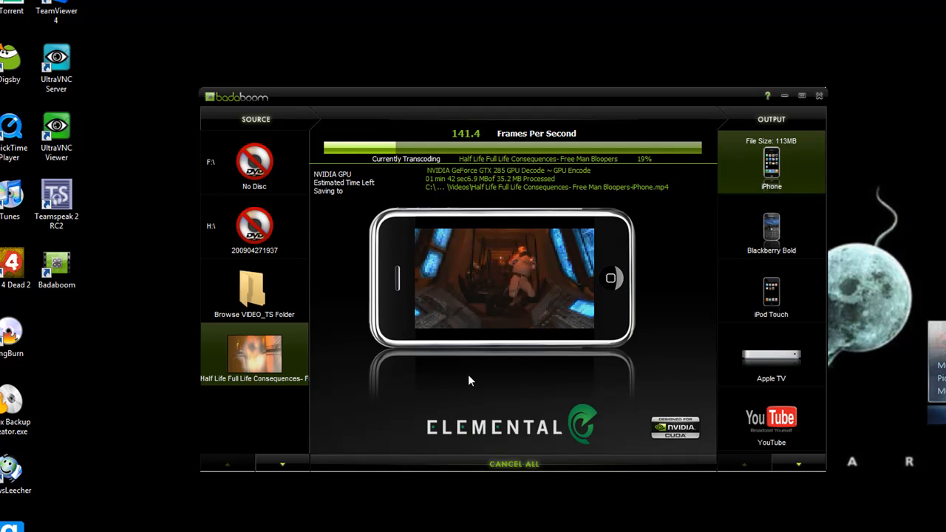